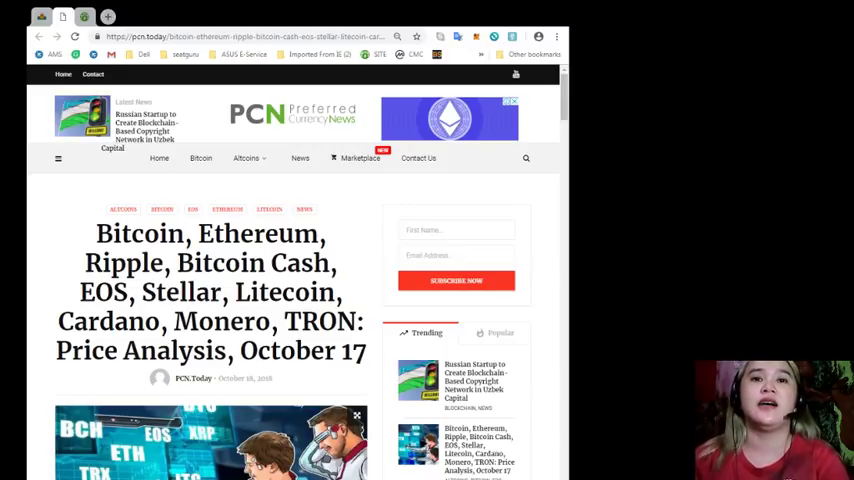
scroll("down", 3)
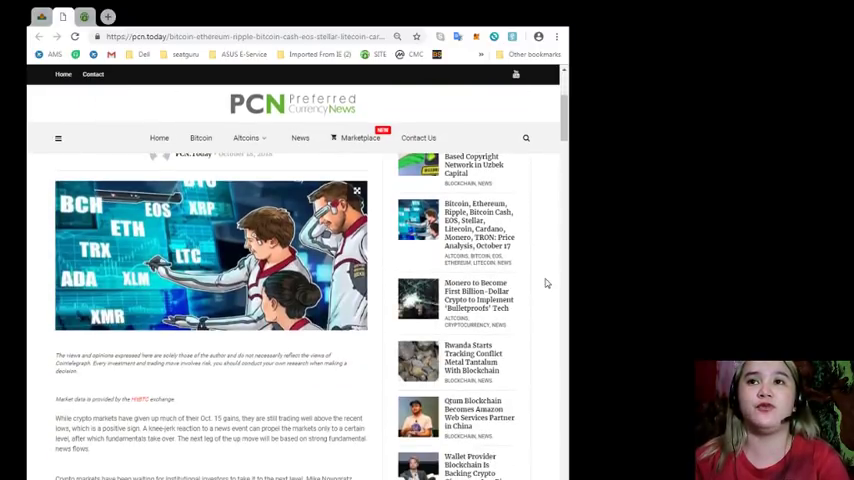
scroll("down", 3)
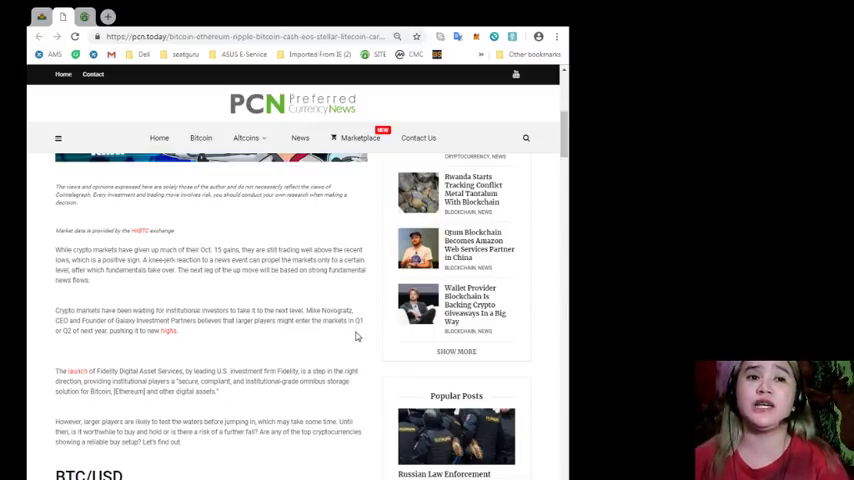
scroll("down", 3)
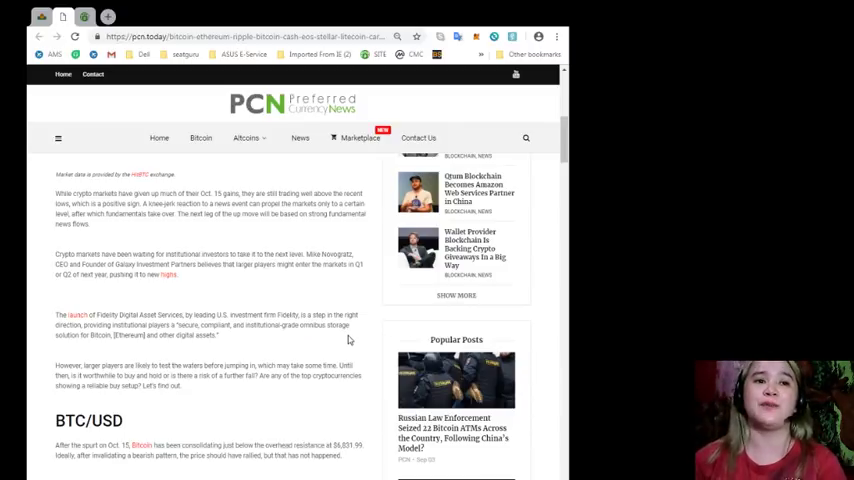
scroll("down", 3)
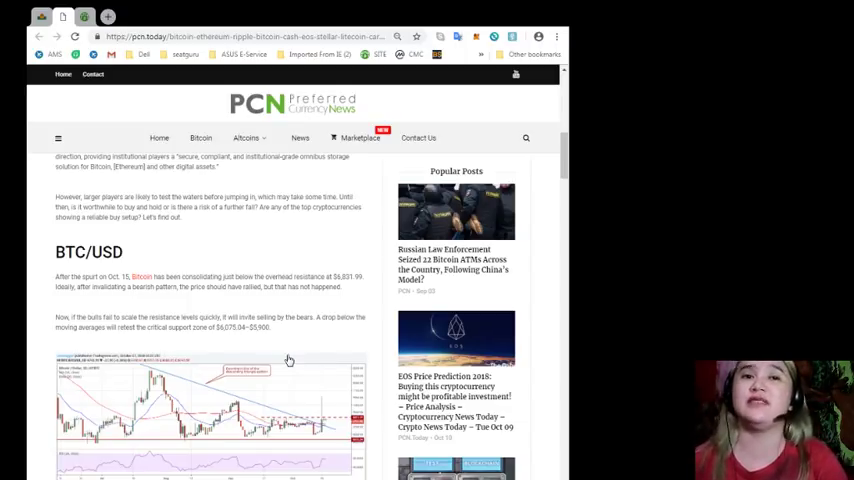
scroll("down", 3)
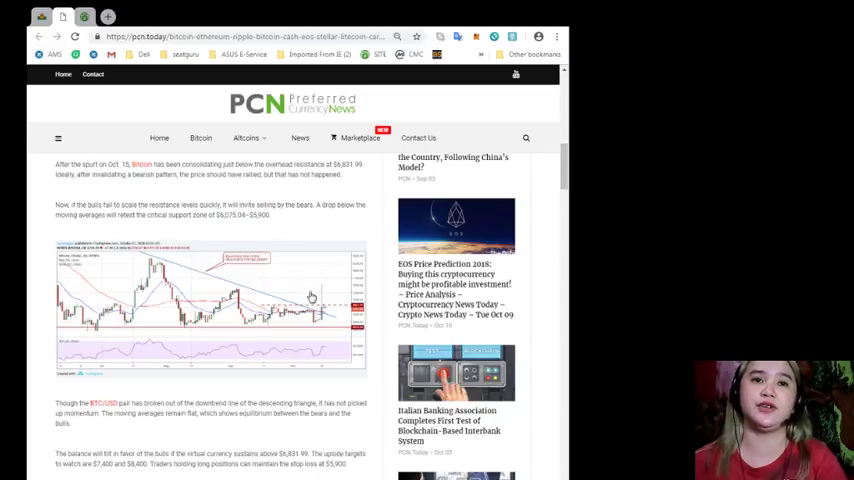
scroll("down", 3)
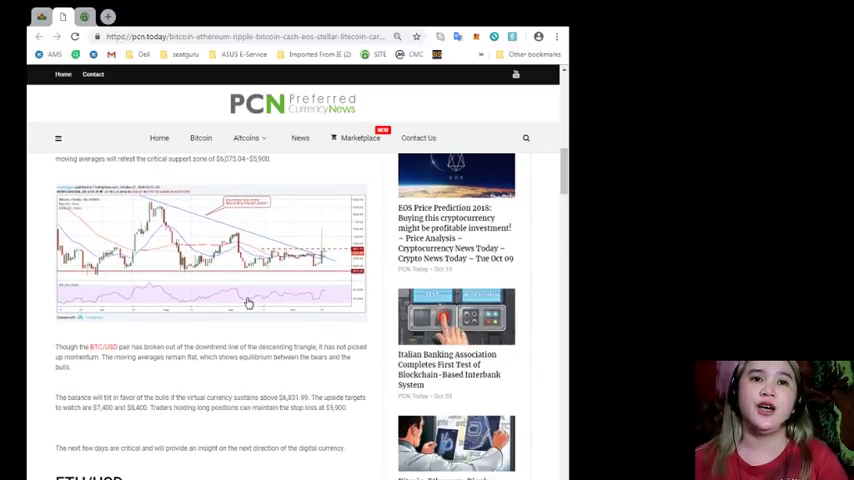
scroll("down", 3)
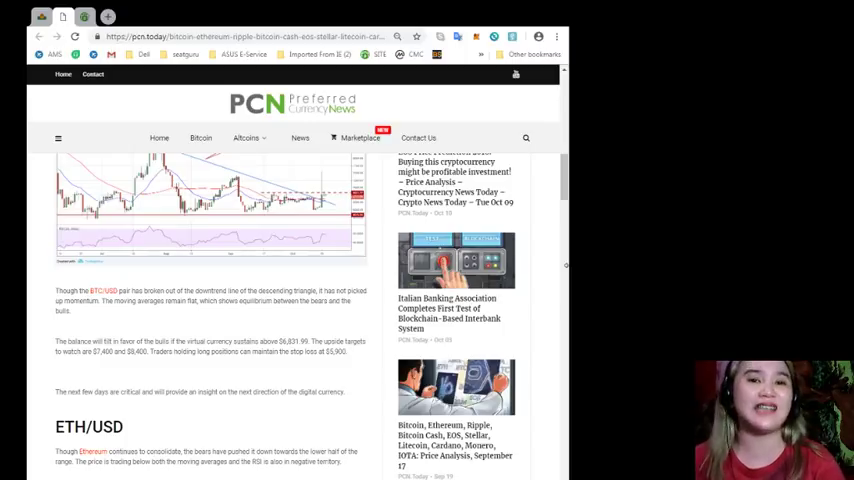
scroll("down", 3)
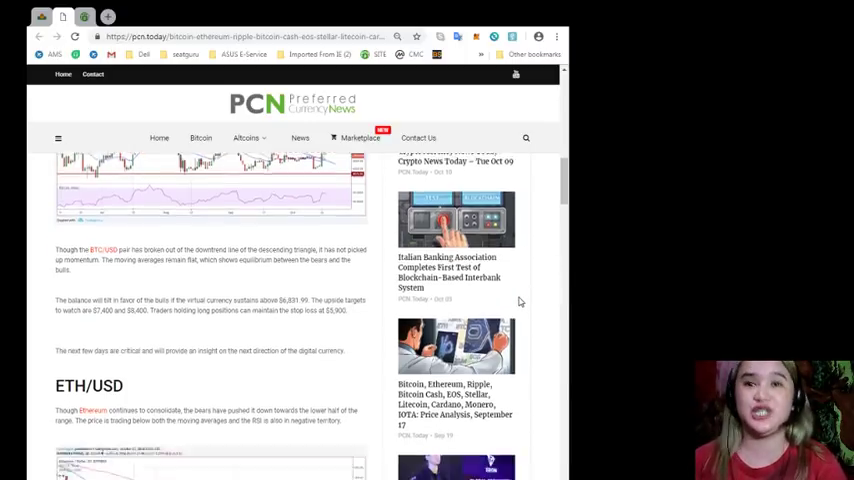
scroll("down", 3)
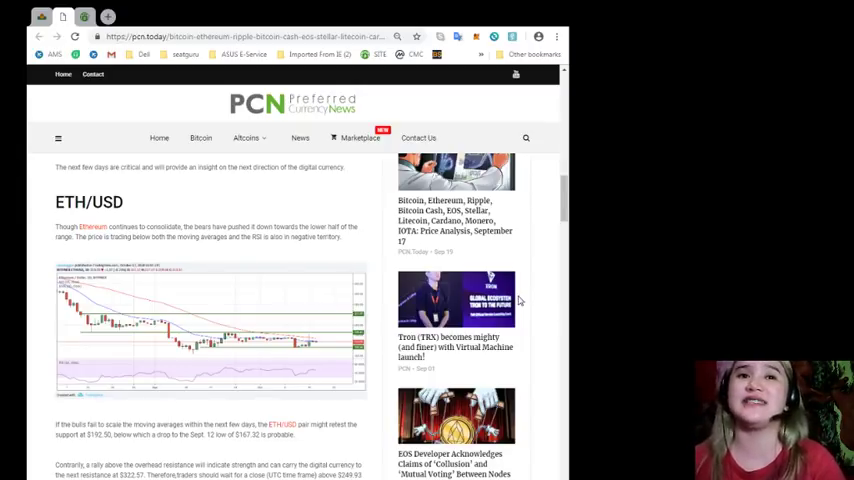
mouse_move(453, 283)
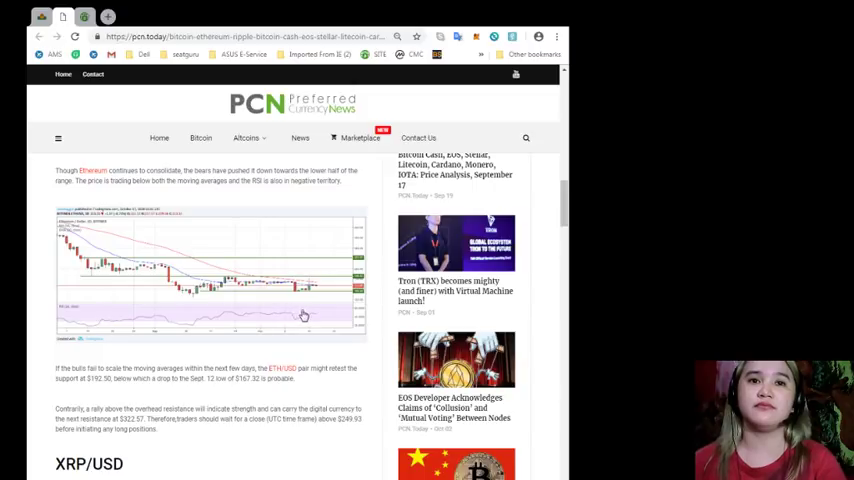
scroll("down", 3)
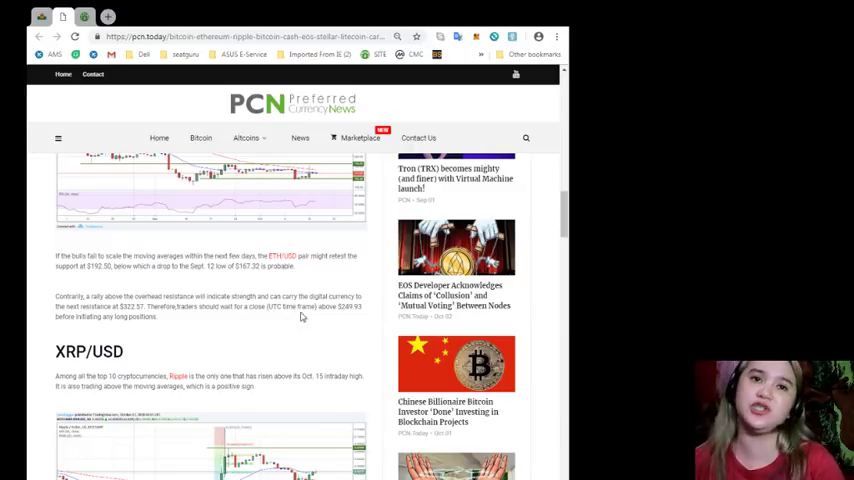
scroll("down", 3)
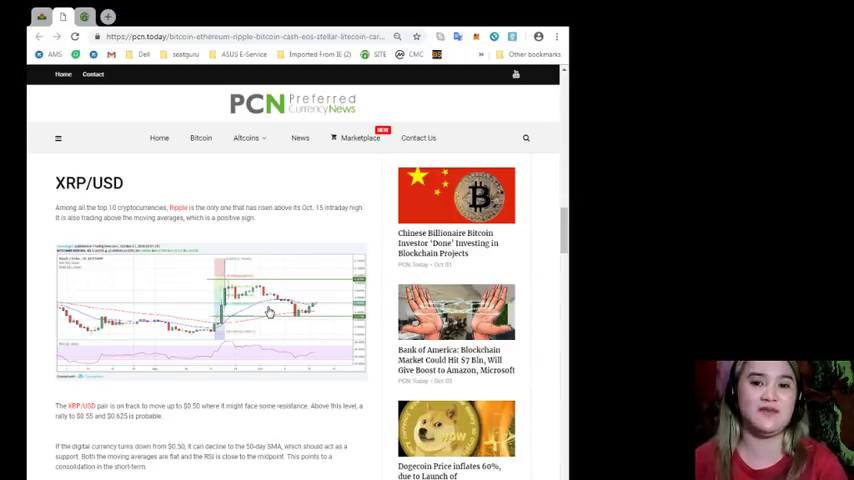
mouse_move(231, 306)
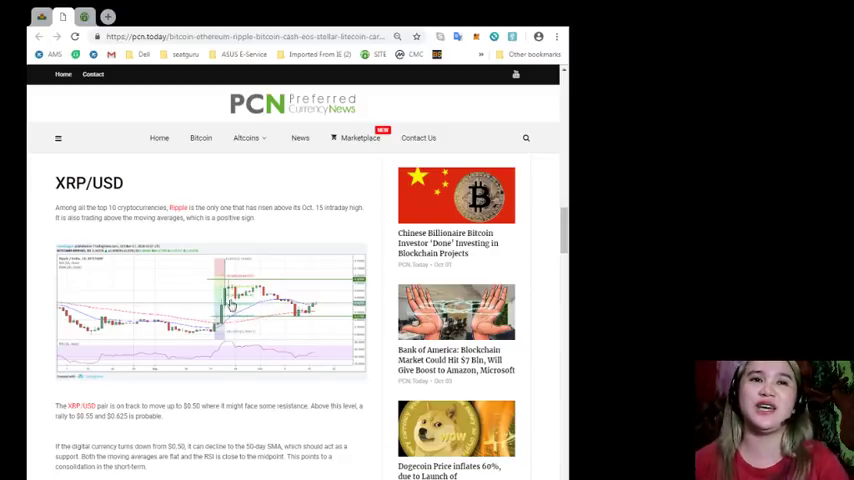
scroll("down", 3)
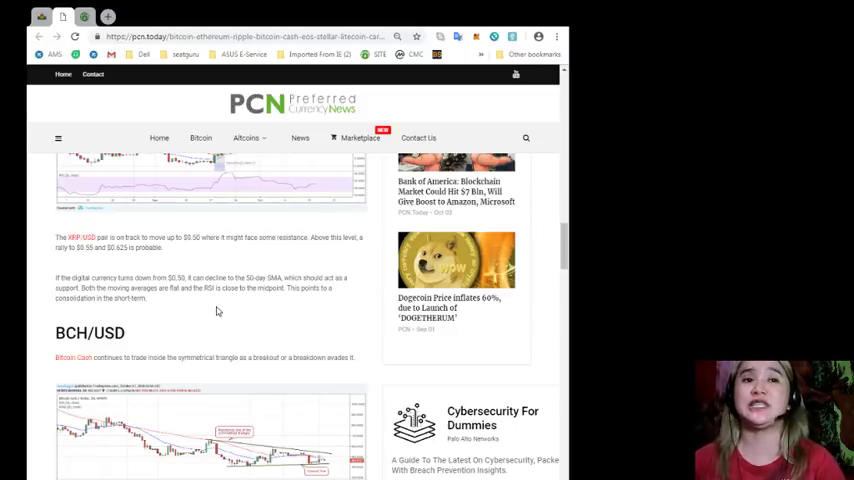
scroll("down", 3)
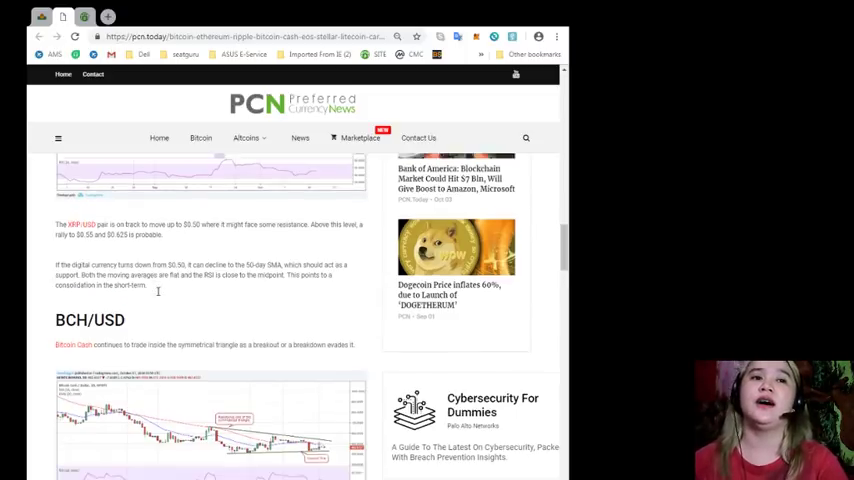
scroll("down", 3)
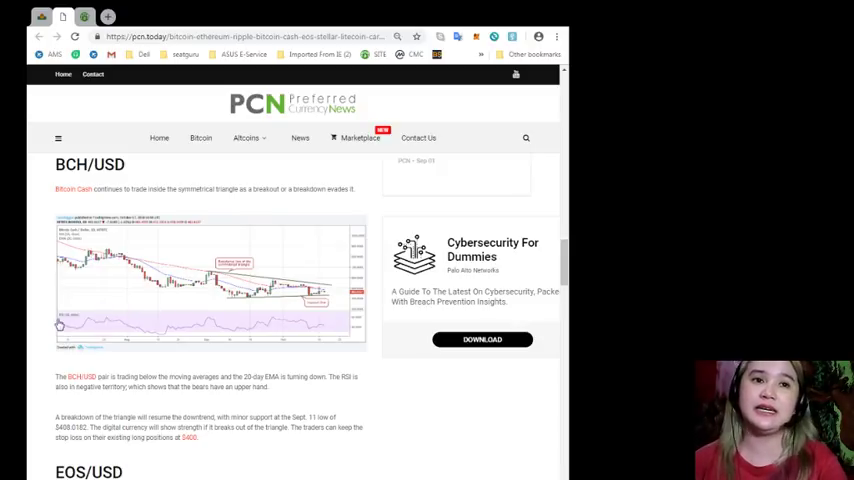
mouse_move(473, 405)
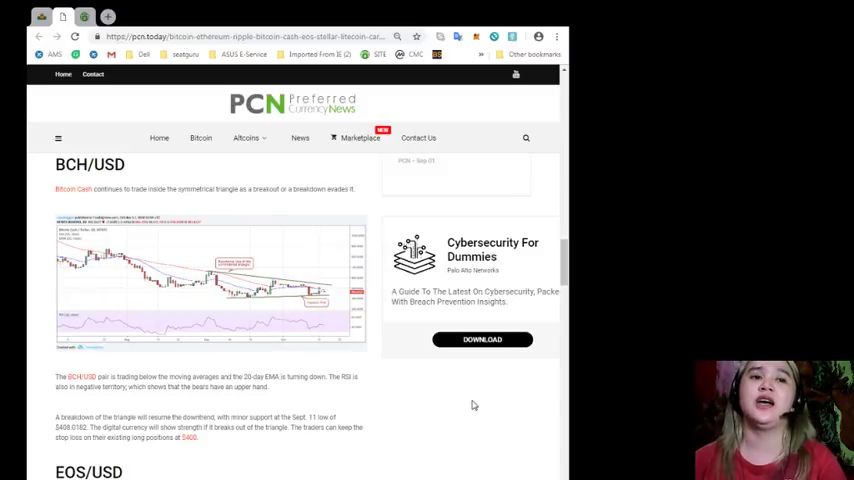
scroll("down", 3)
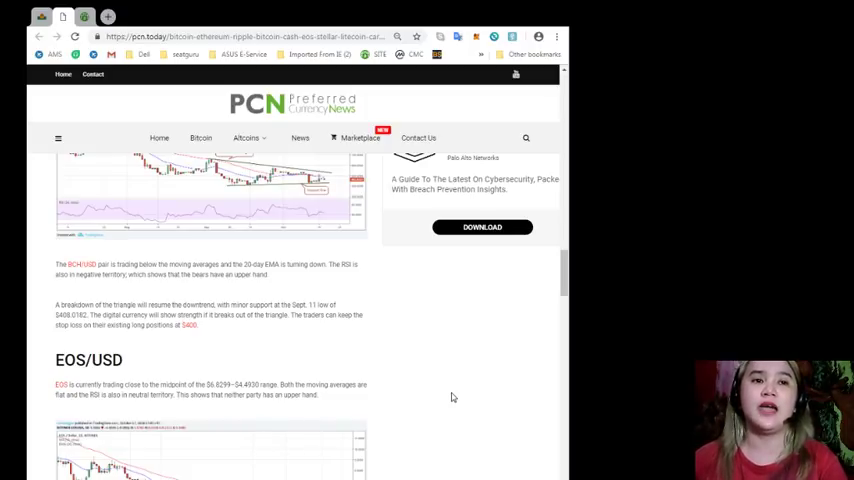
mouse_move(433, 354)
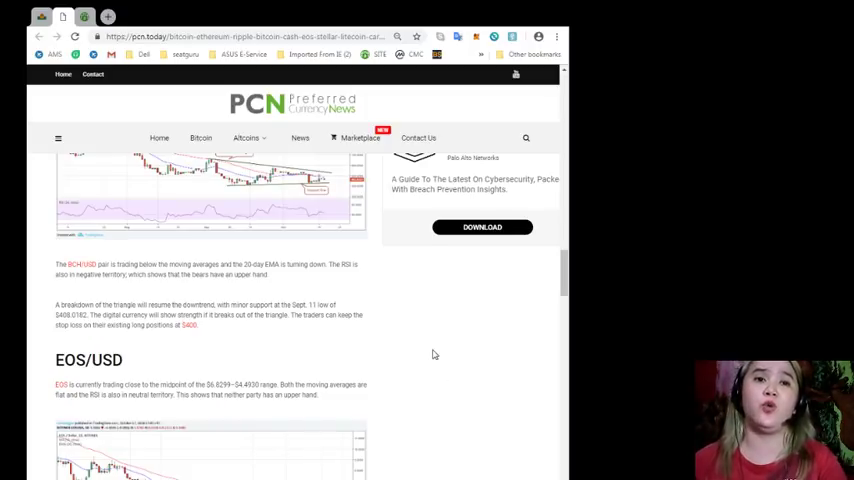
scroll("down", 3)
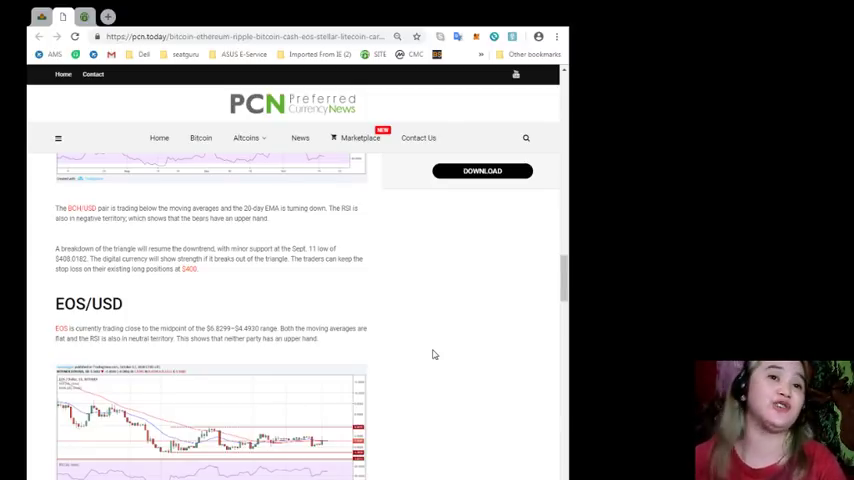
scroll("down", 3)
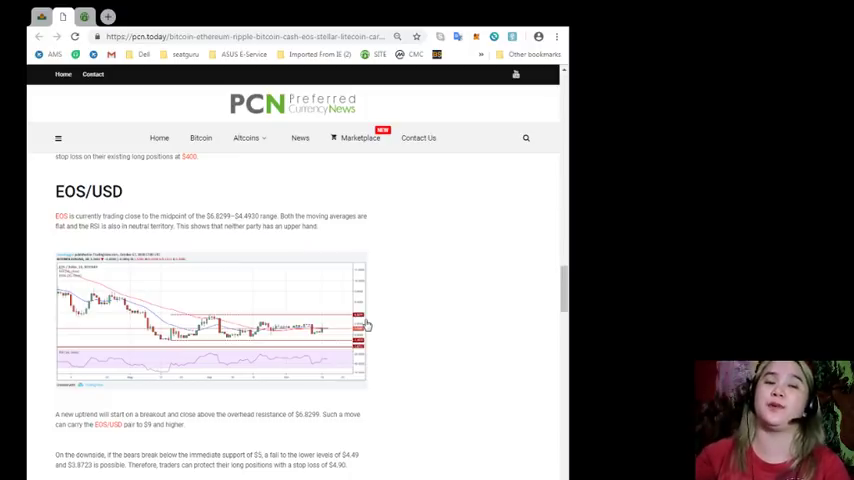
scroll("down", 3)
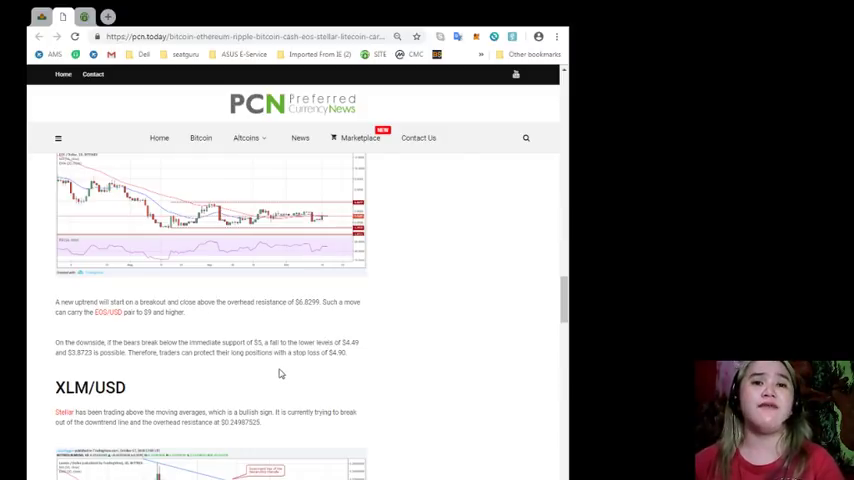
mouse_move(361, 387)
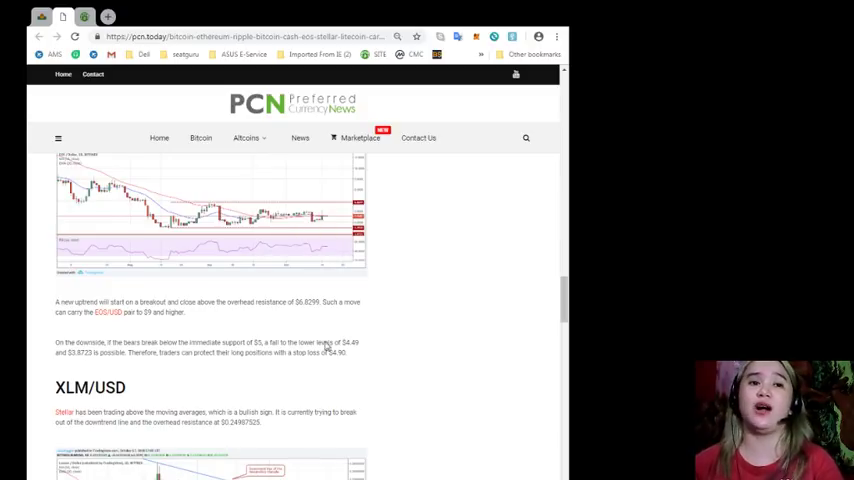
mouse_move(226, 443)
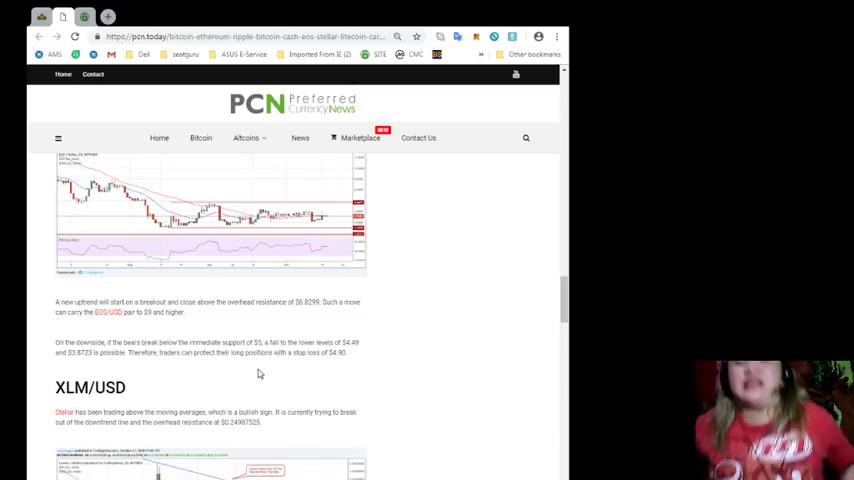
mouse_move(419, 291)
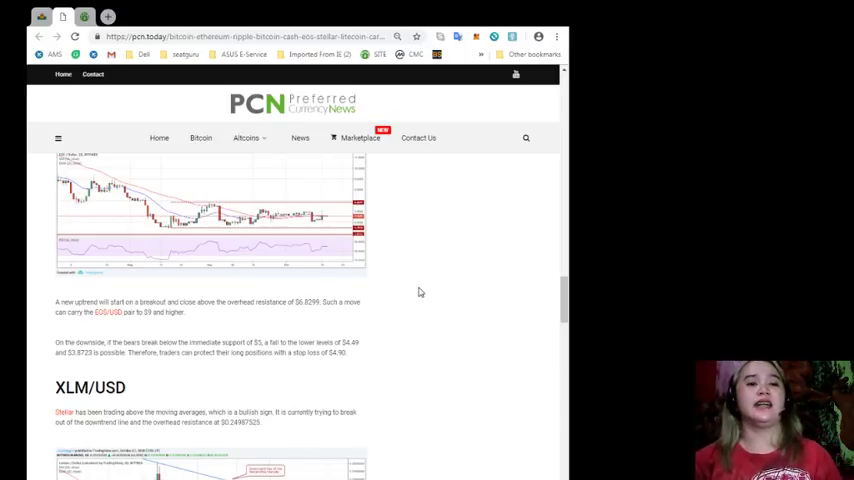
scroll("down", 3)
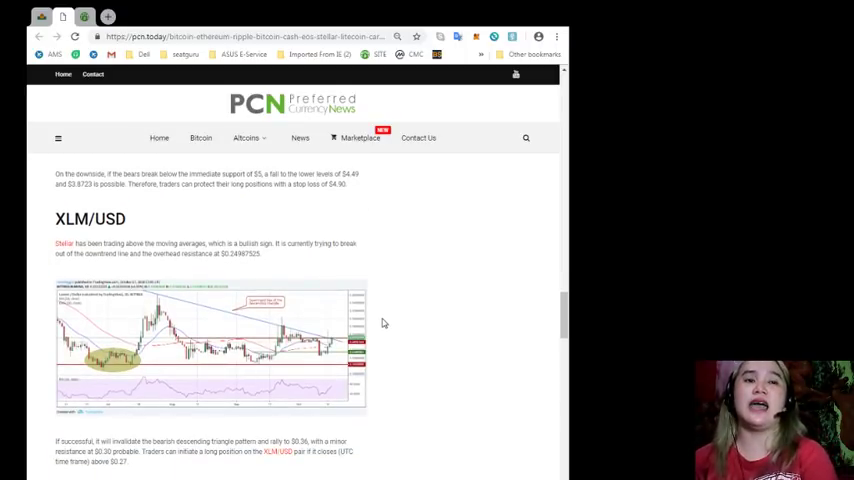
scroll("down", 3)
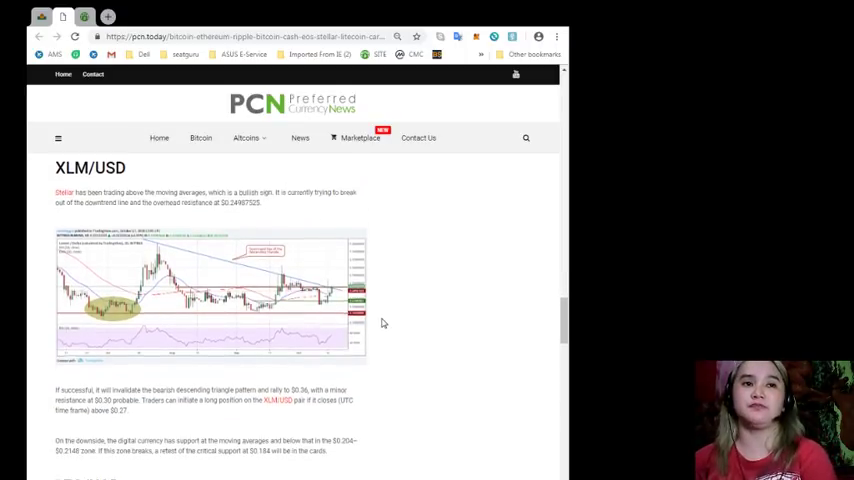
scroll("up", 3)
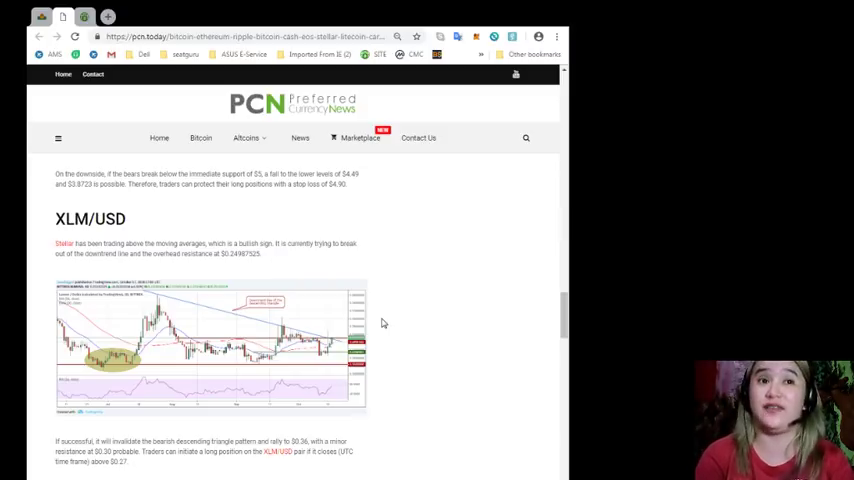
scroll("down", 3)
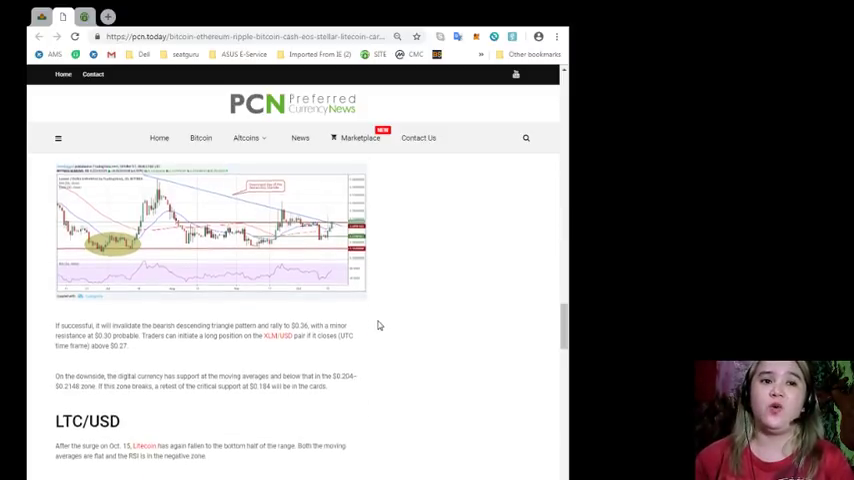
scroll("down", 3)
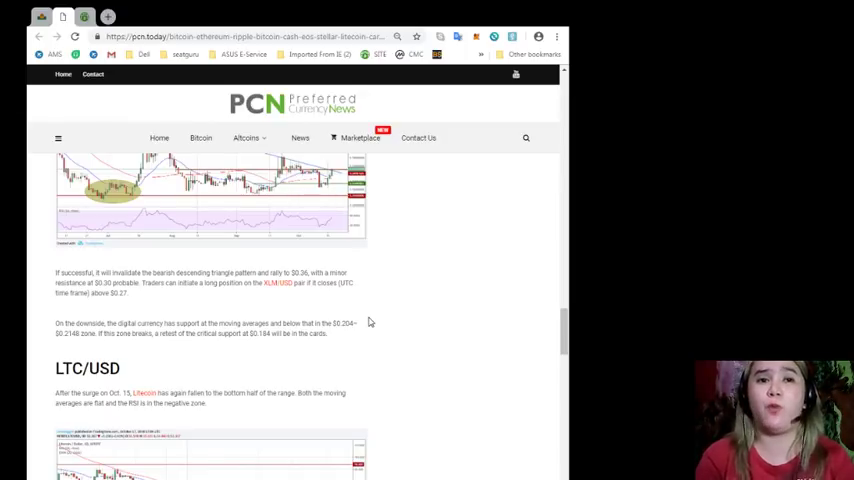
scroll("down", 3)
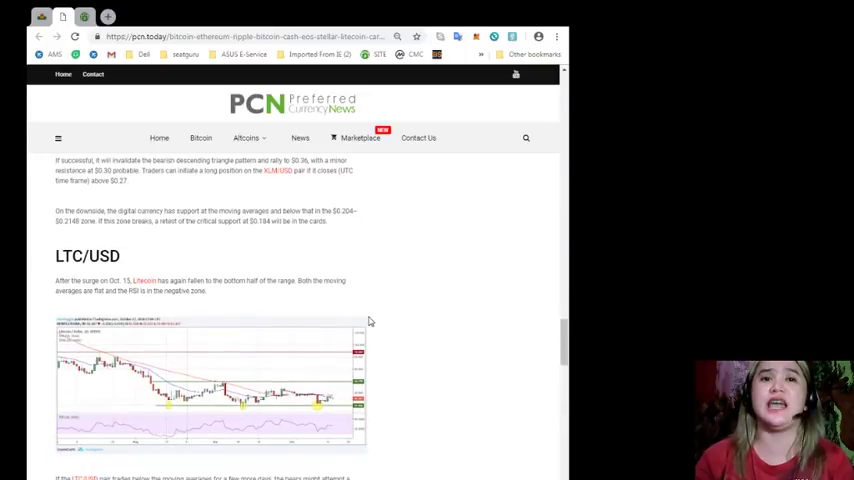
mouse_move(362, 321)
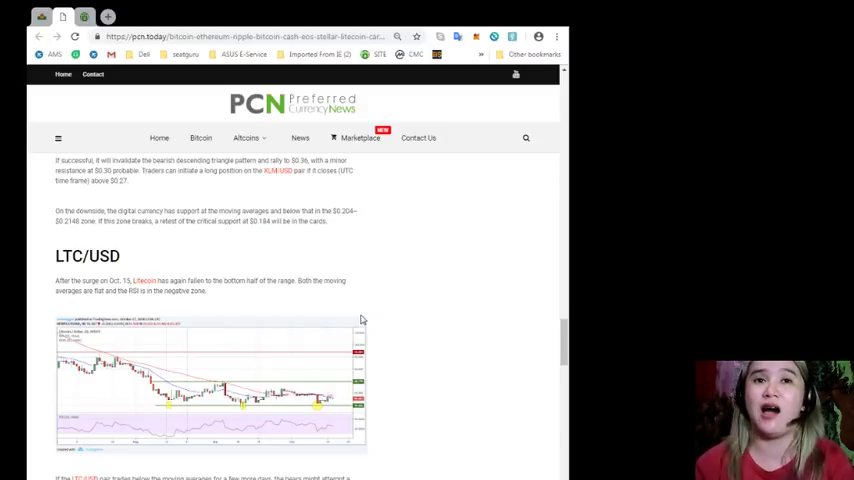
scroll("down", 3)
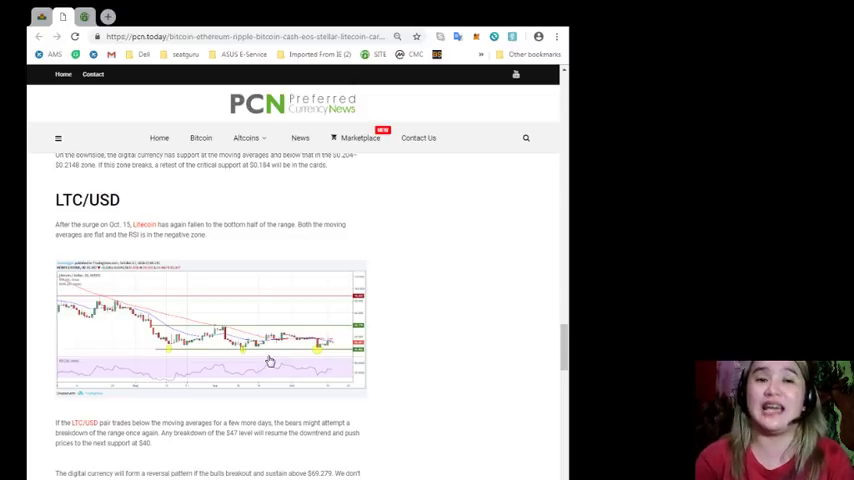
scroll("down", 3)
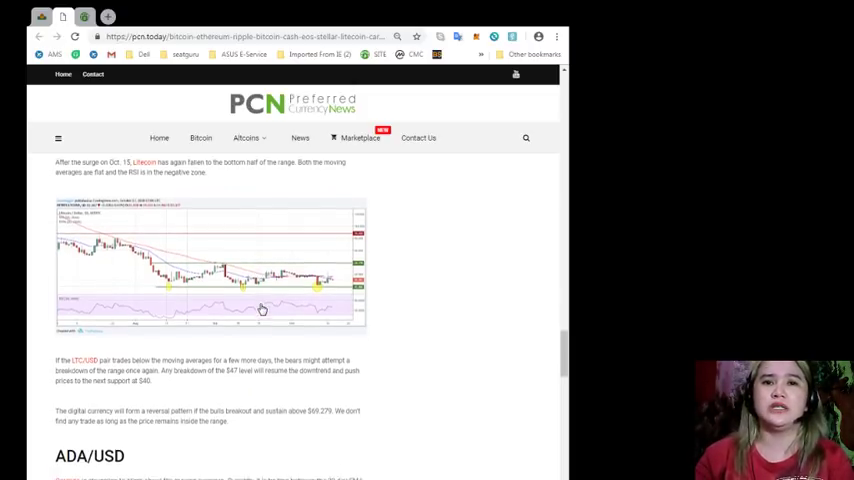
scroll("down", 3)
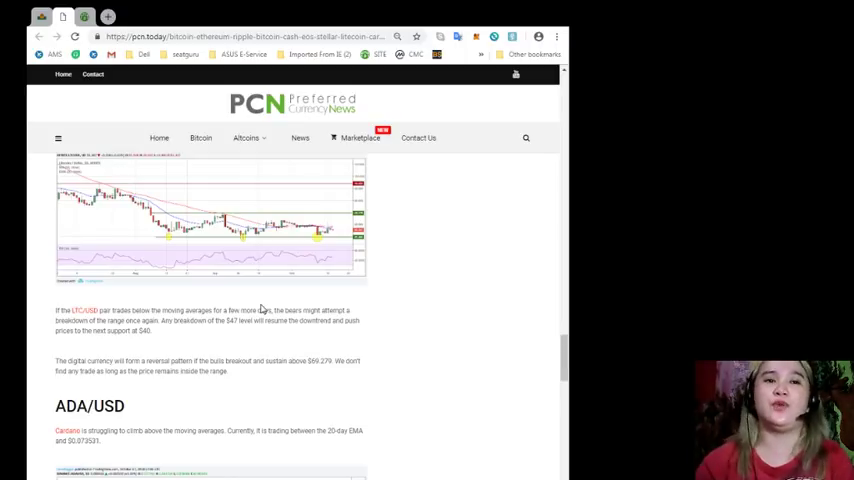
mouse_move(225, 296)
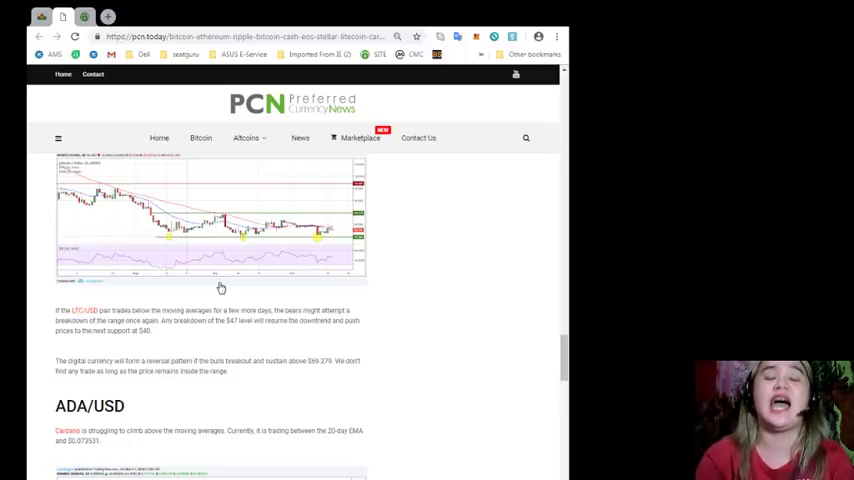
mouse_move(210, 278)
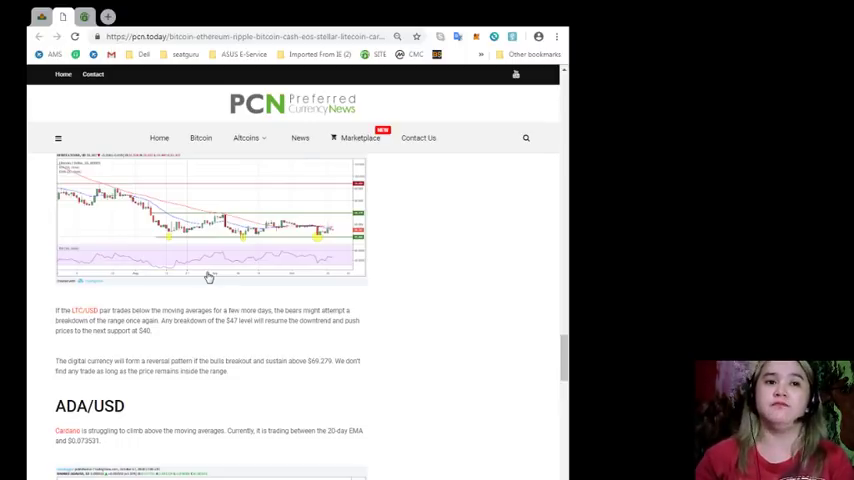
scroll("down", 3)
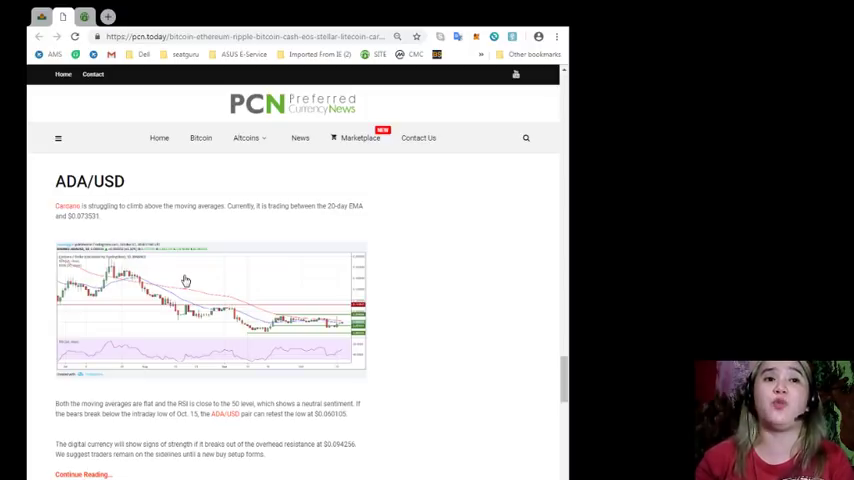
scroll("down", 3)
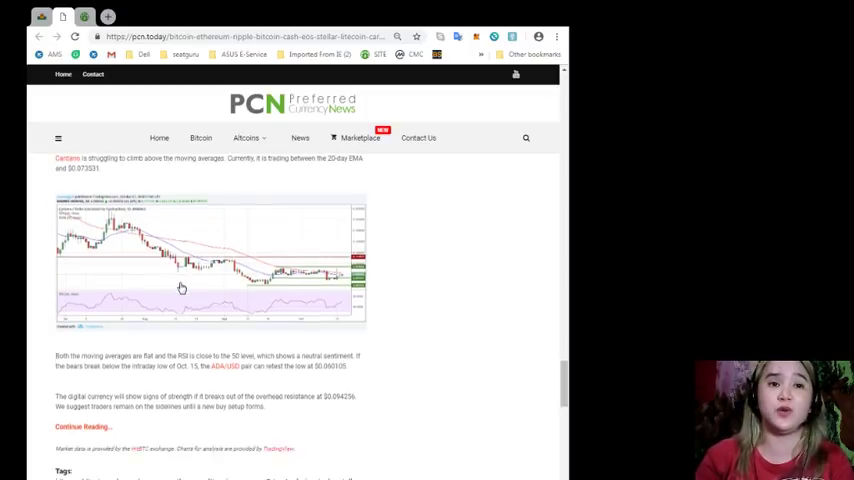
scroll("down", 3)
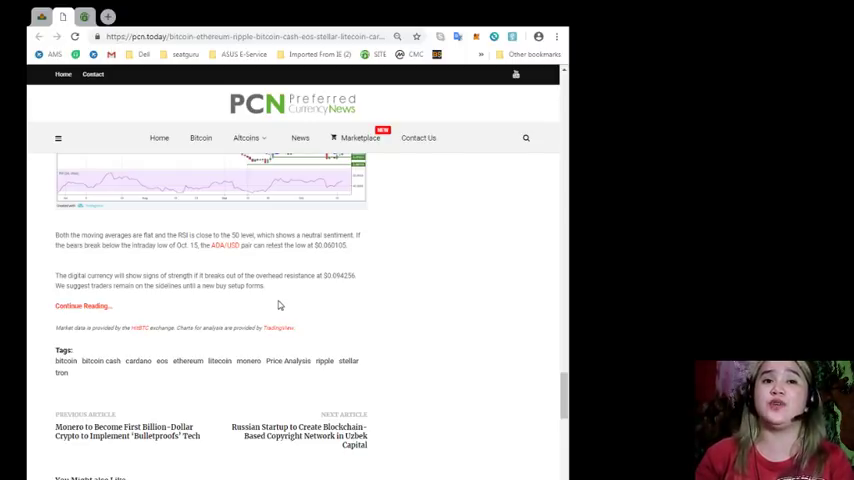
mouse_move(280, 310)
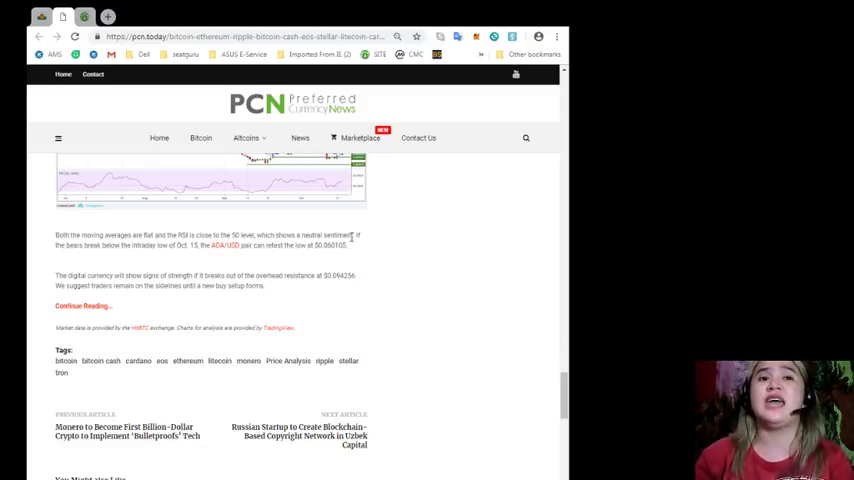
mouse_move(362, 262)
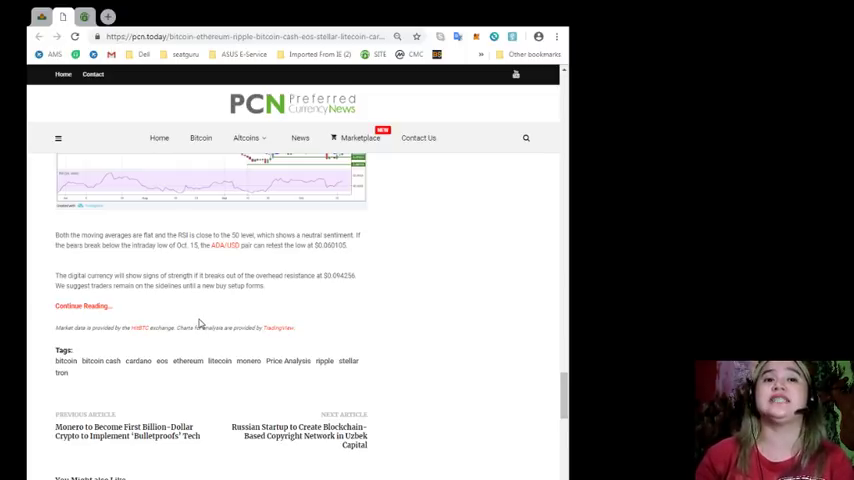
scroll("down", 3)
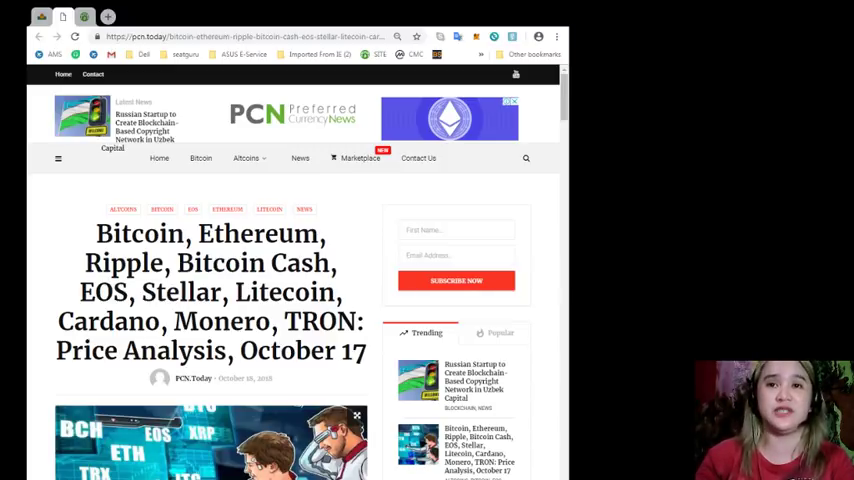
mouse_move(491, 158)
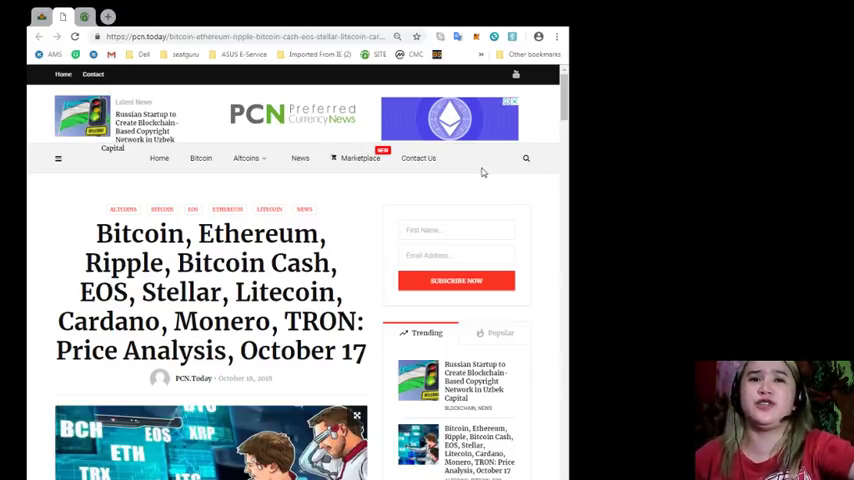
mouse_move(515, 197)
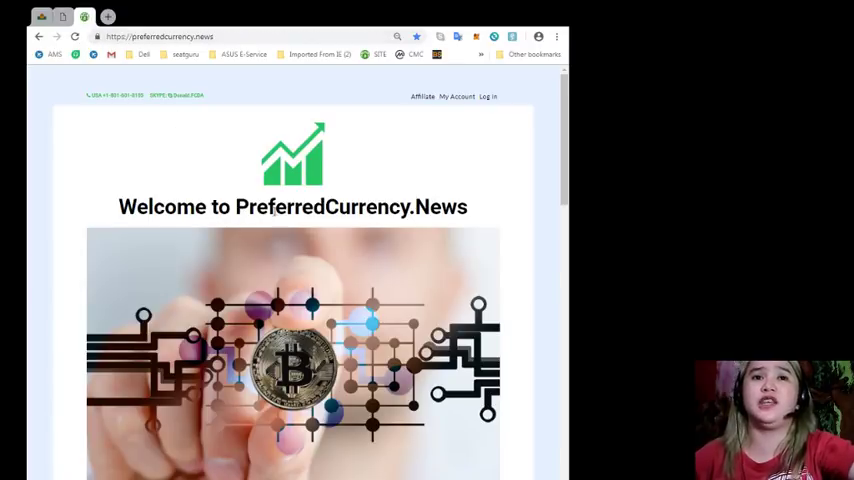
scroll("down", 3)
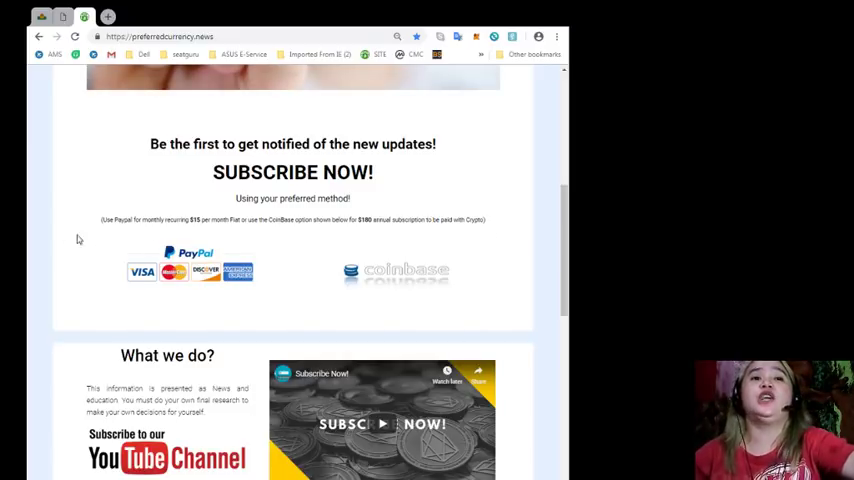
mouse_move(183, 205)
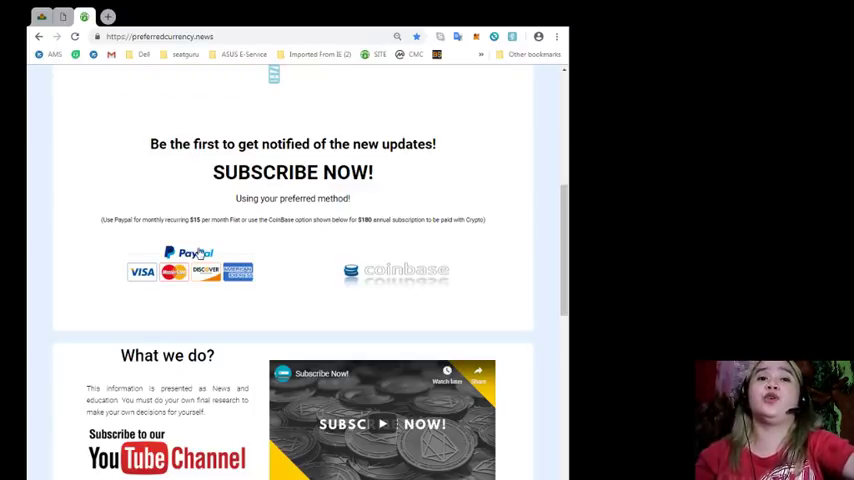
scroll("down", 3)
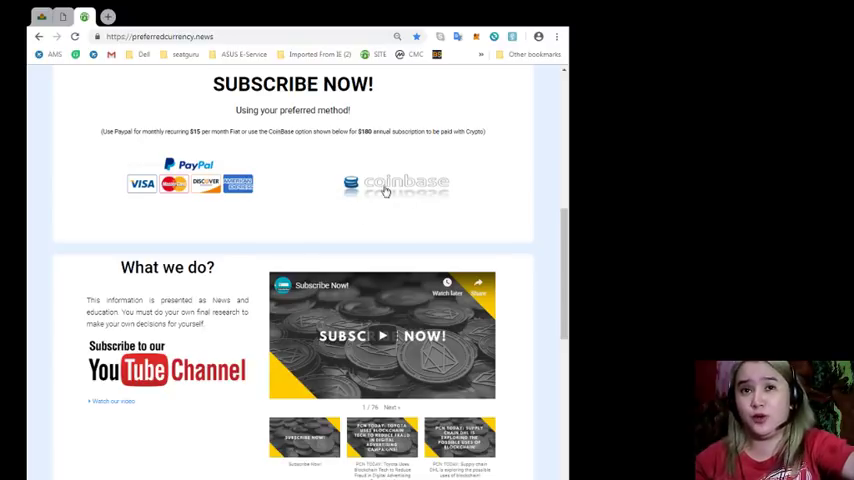
mouse_move(538, 199)
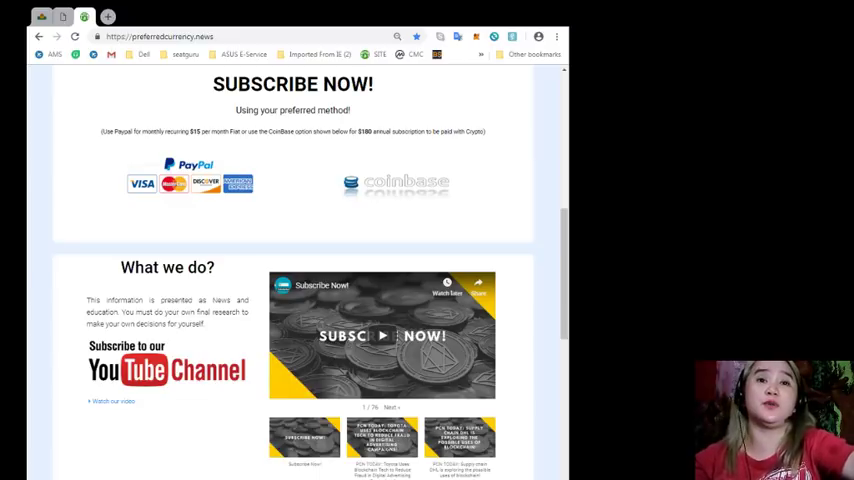
mouse_move(520, 188)
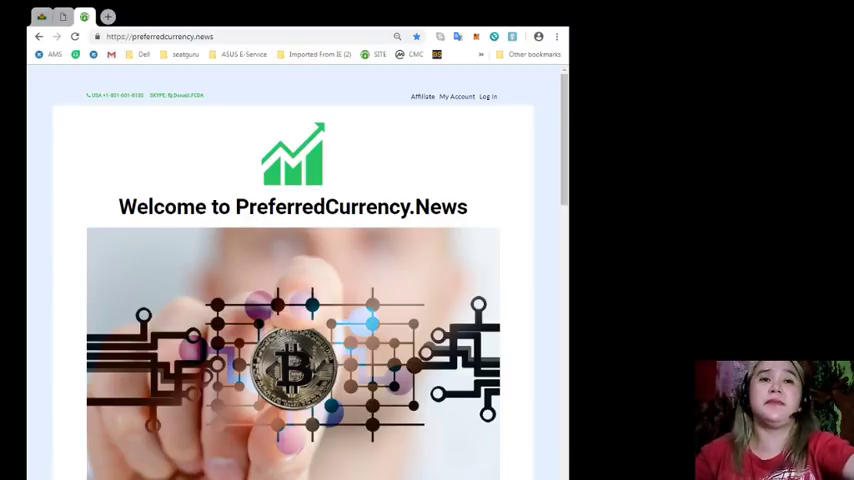
mouse_move(548, 272)
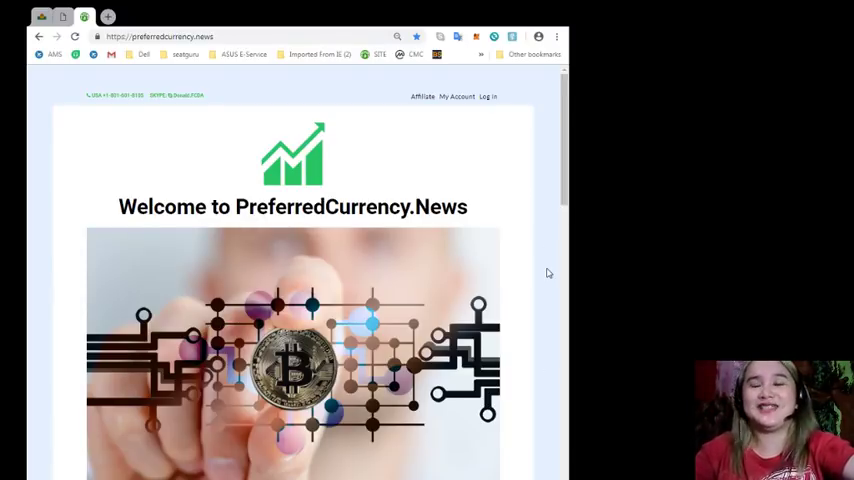